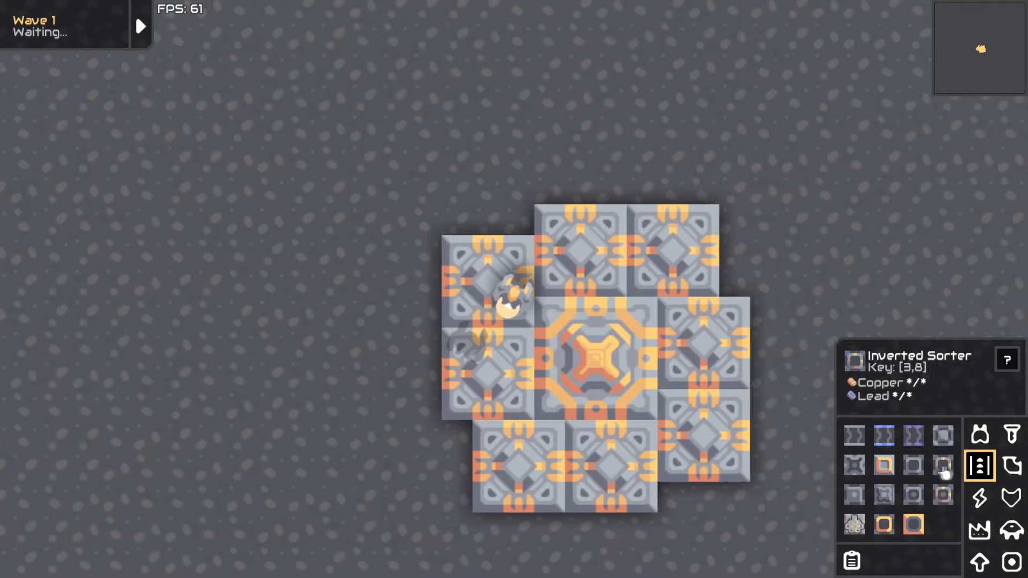
Step: Remove the sorter and inverted-sorter cluster around the central block
left_click(913, 466)
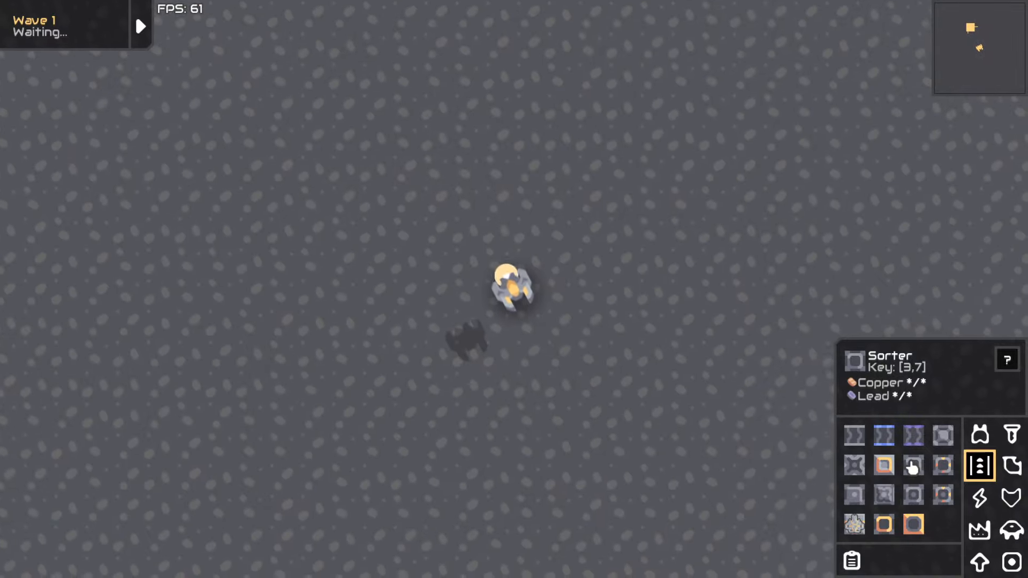
Step: Lay a long titanium conveyor line and cap both ends with a large block
left_click(912, 495)
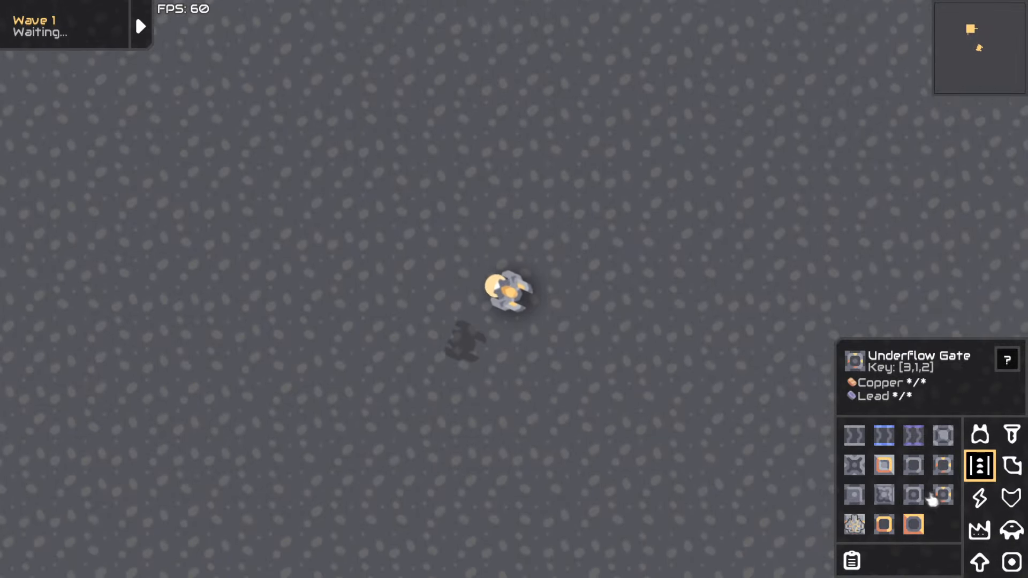
left_click(942, 465)
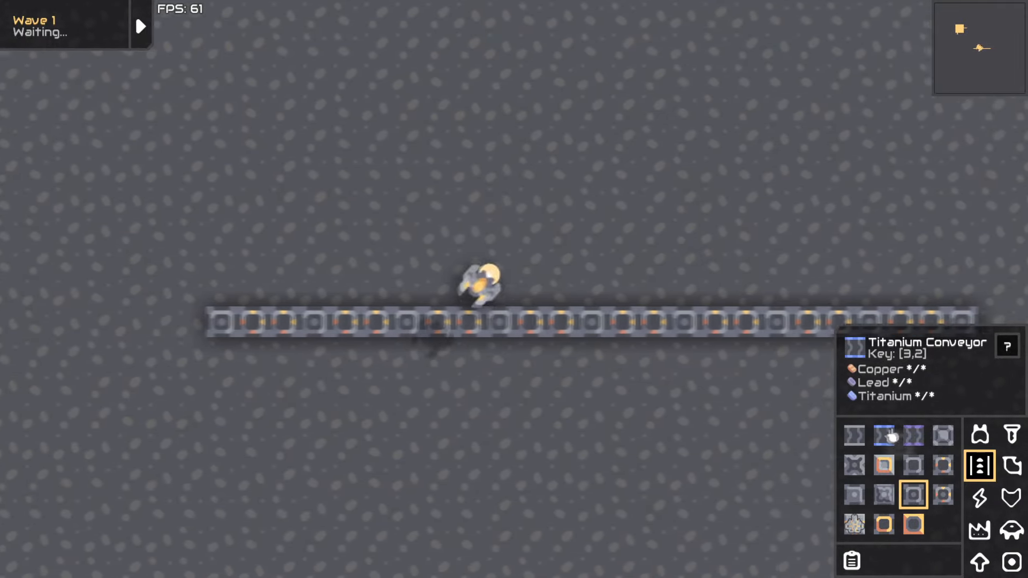
left_click(883, 525)
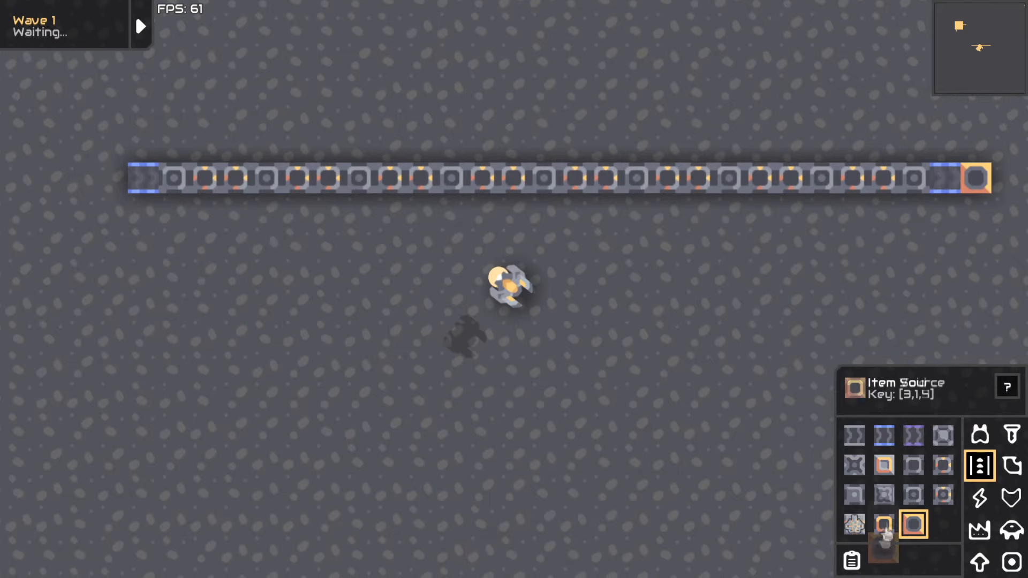
left_click(112, 178)
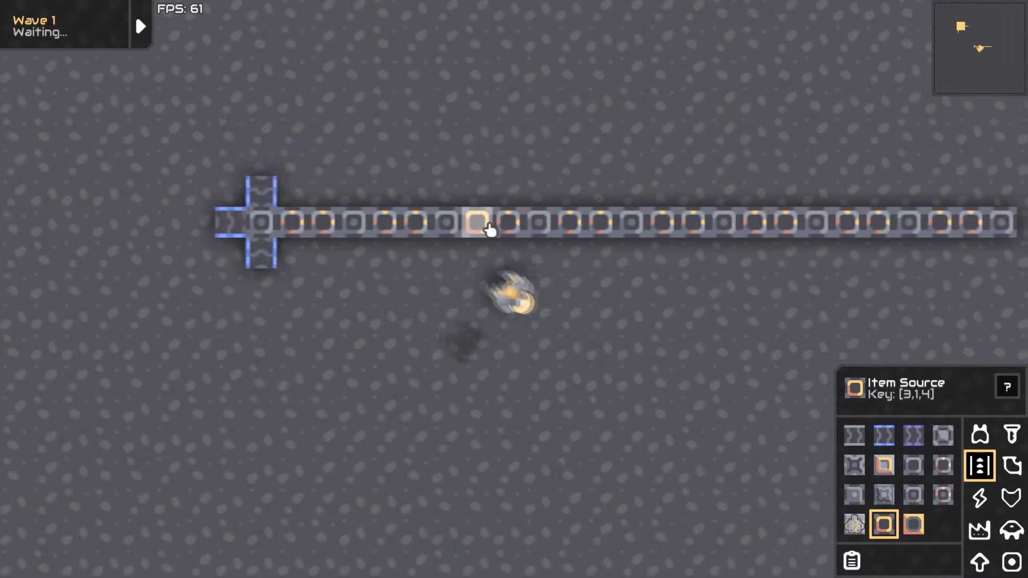
left_click(913, 436)
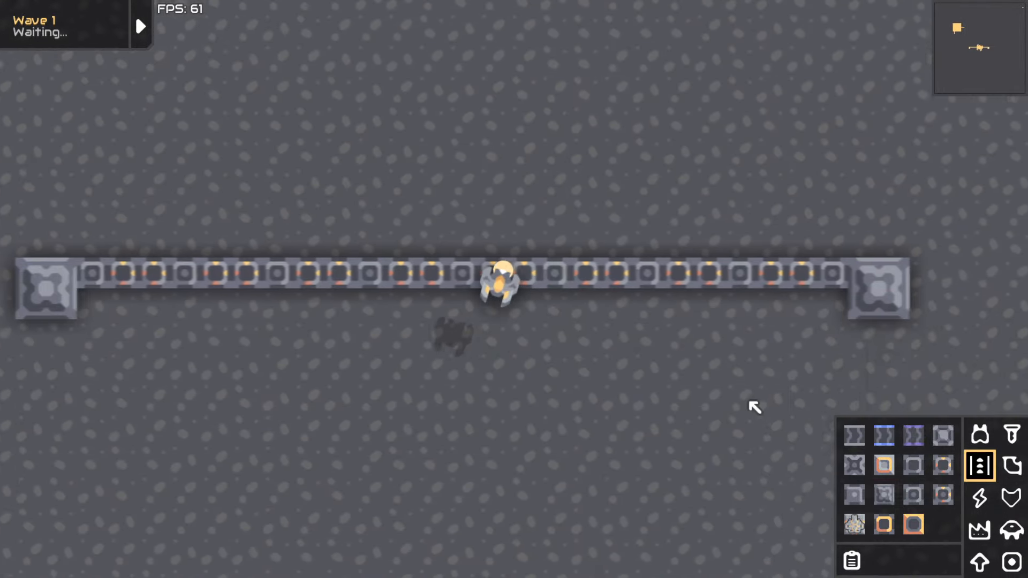
Step: Replace the conveyor line with a lone sorter surrounded by item sources
left_click(883, 436)
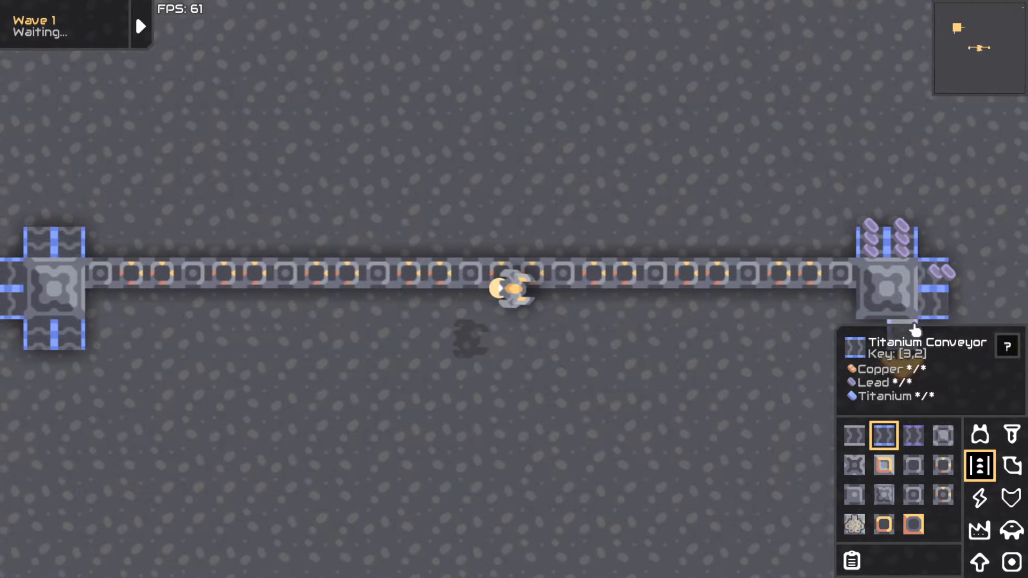
left_click(913, 524)
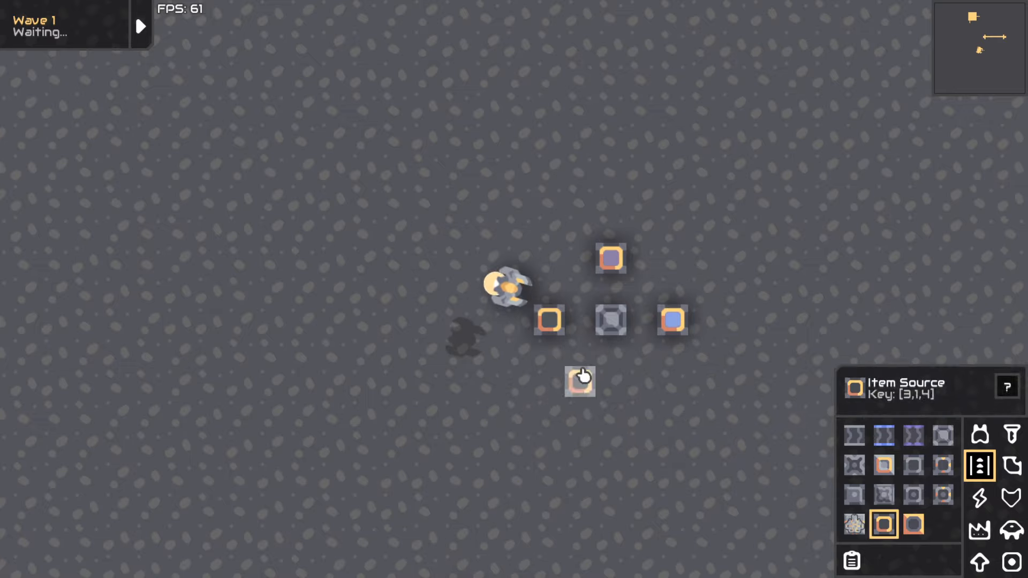
Step: Add an item source below the block, then clear everything back to a single 2x2 block
left_click(578, 381)
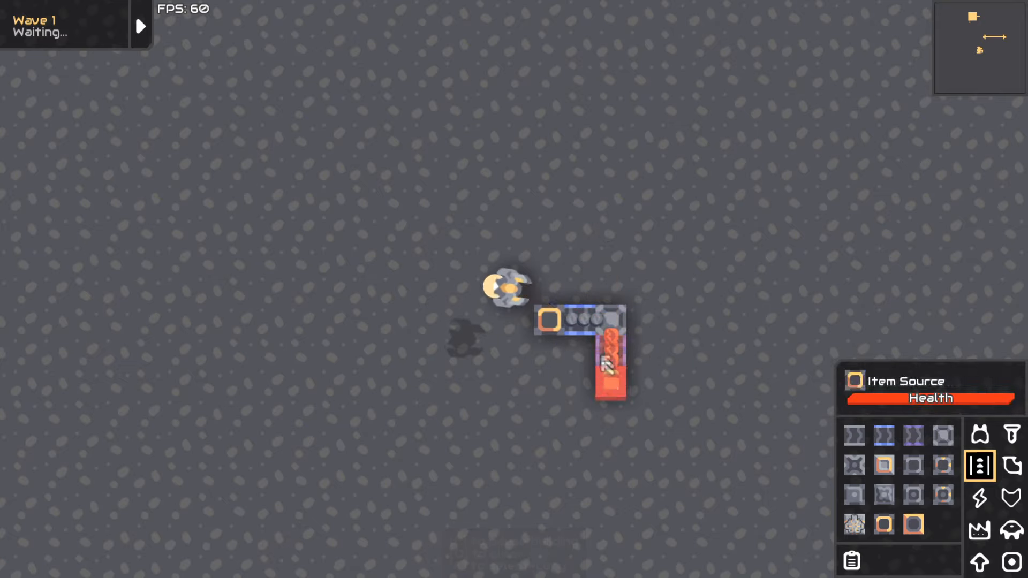
left_click(883, 436)
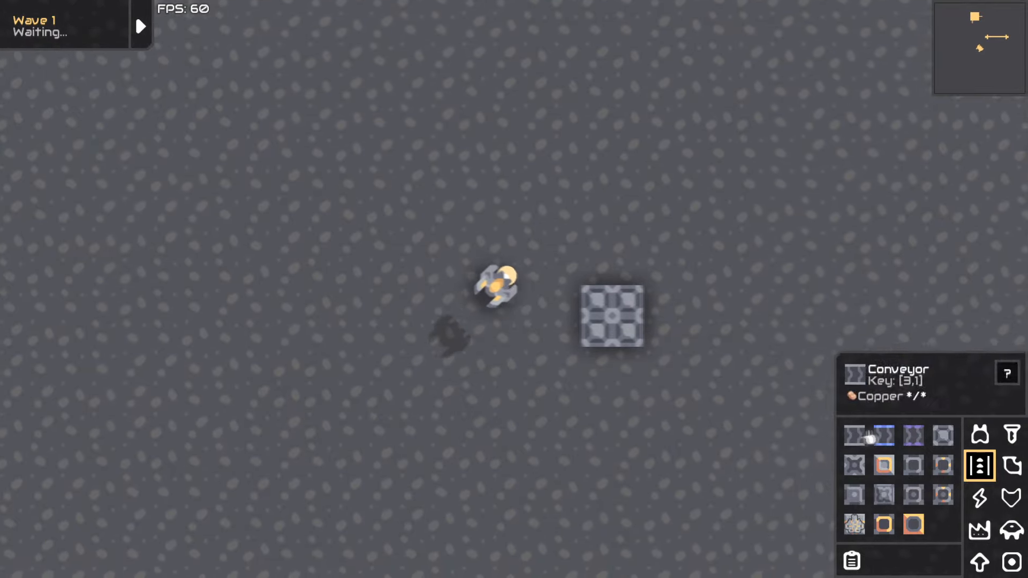
Step: Place distributors above and below the large block before swapping in the compact setup
left_click(884, 495)
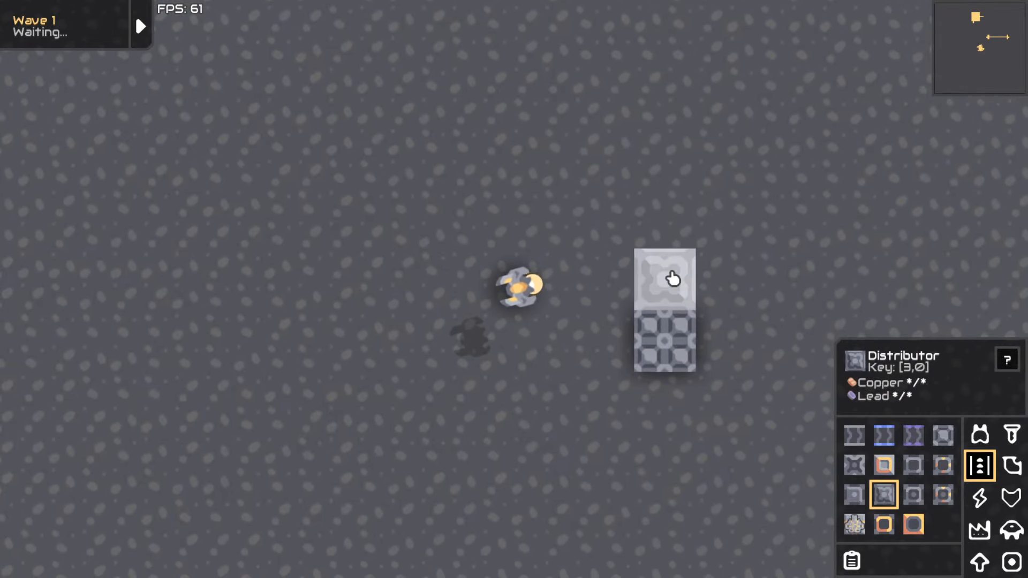
left_click(664, 279)
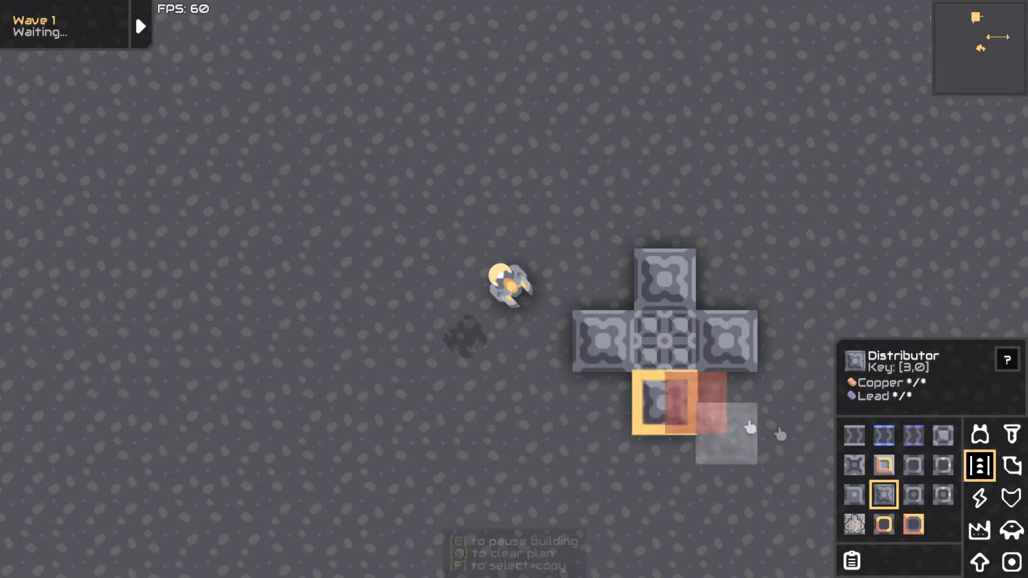
left_click(883, 435)
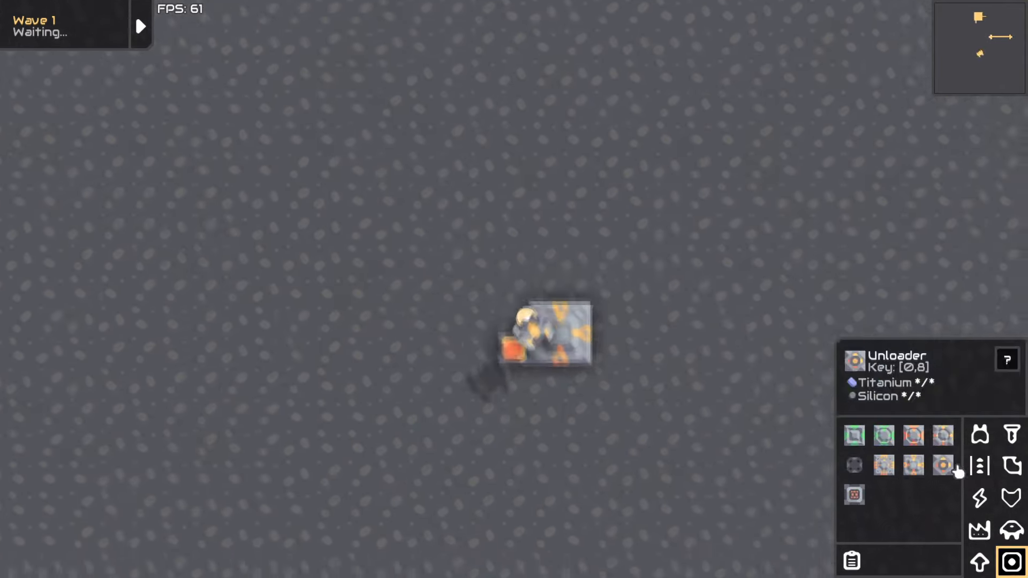
Step: Build the winding unloader chain from the item source and view the Unloader's info page
left_click(942, 466)
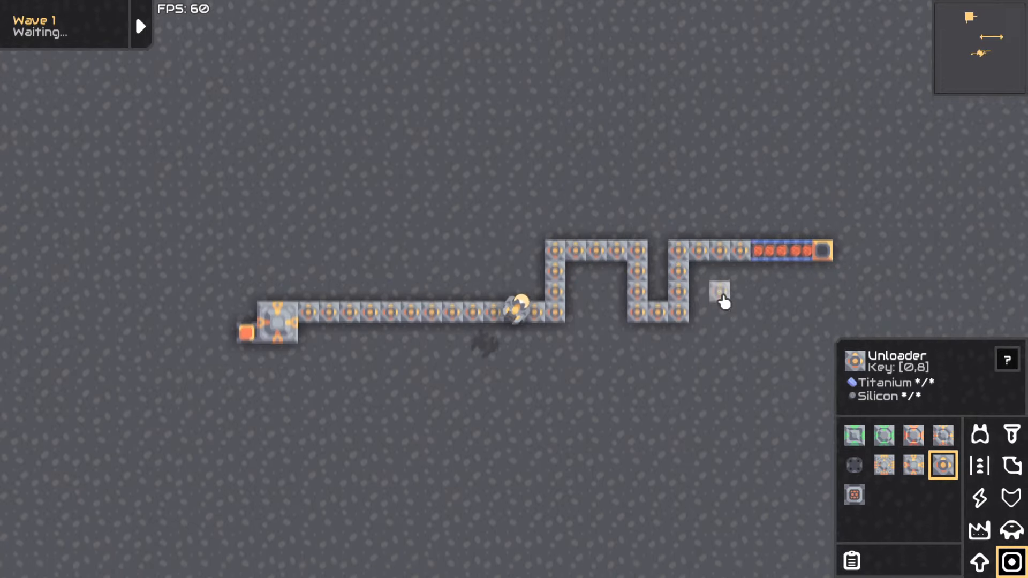
left_click(1006, 360)
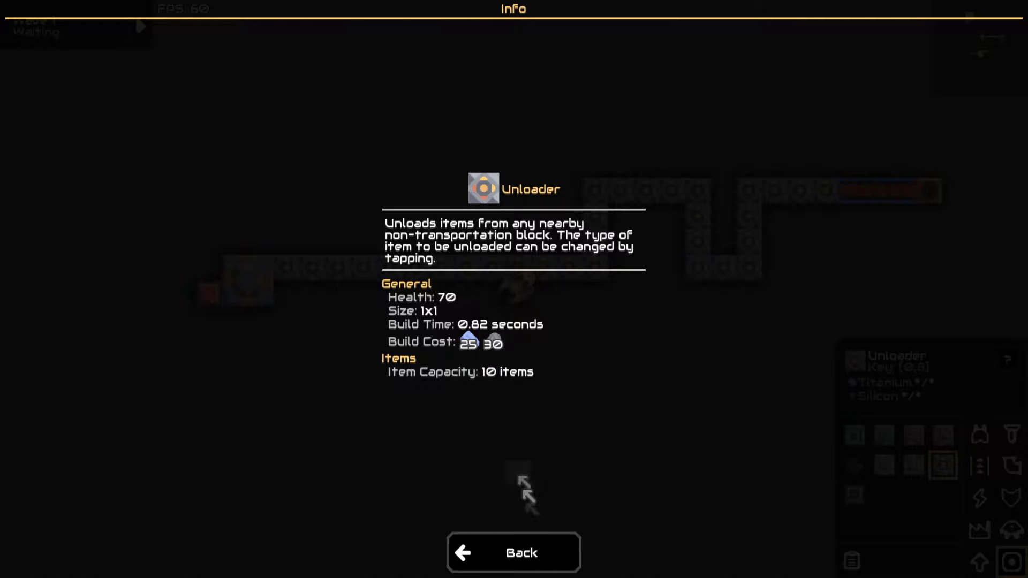
left_click(513, 553)
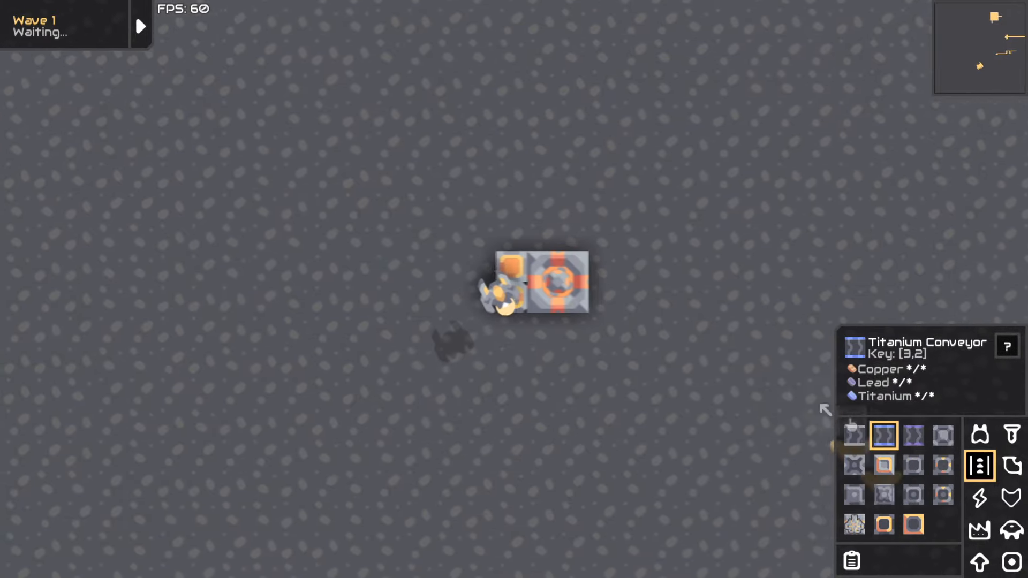
Step: Place two unloaders beside the separator, one configured to pull the blue item
left_click_drag(537, 282, 846, 281)
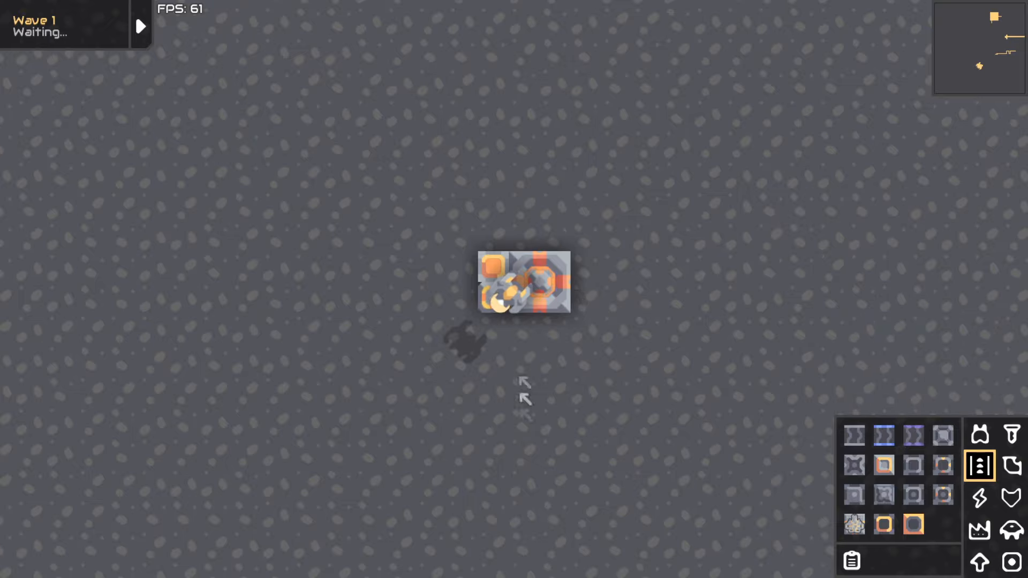
mouse_move(942, 467)
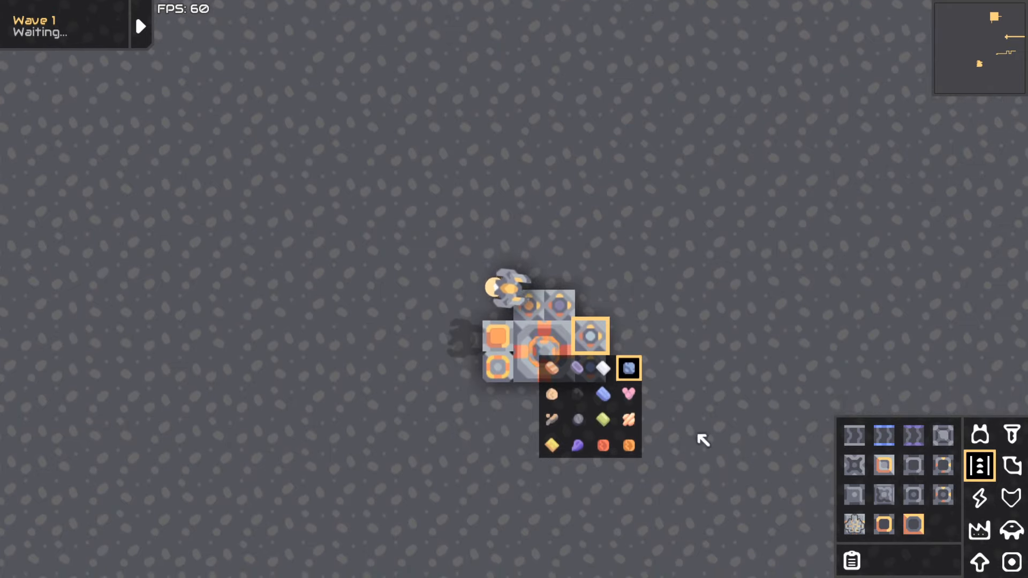
left_click(979, 530)
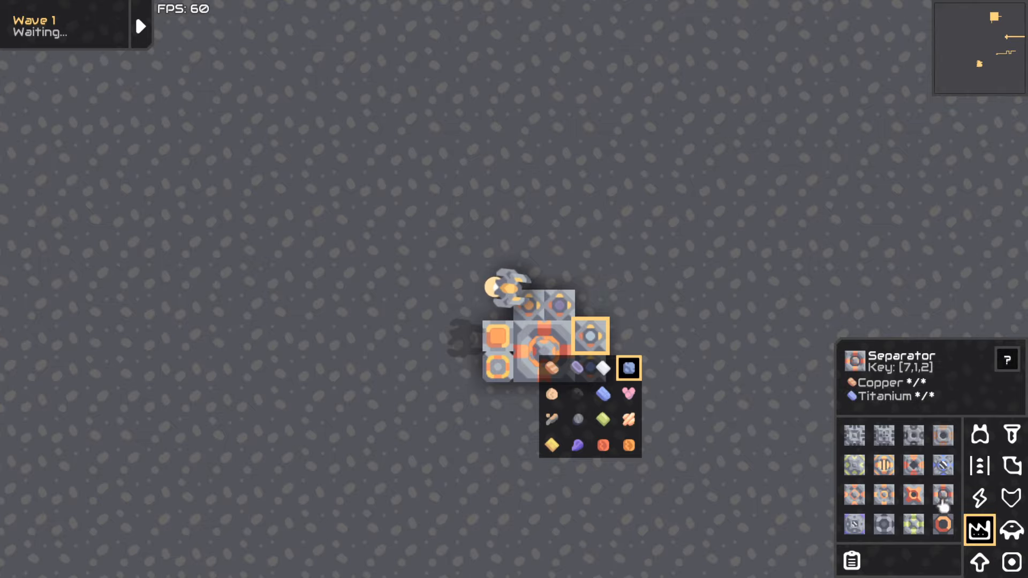
left_click(979, 497)
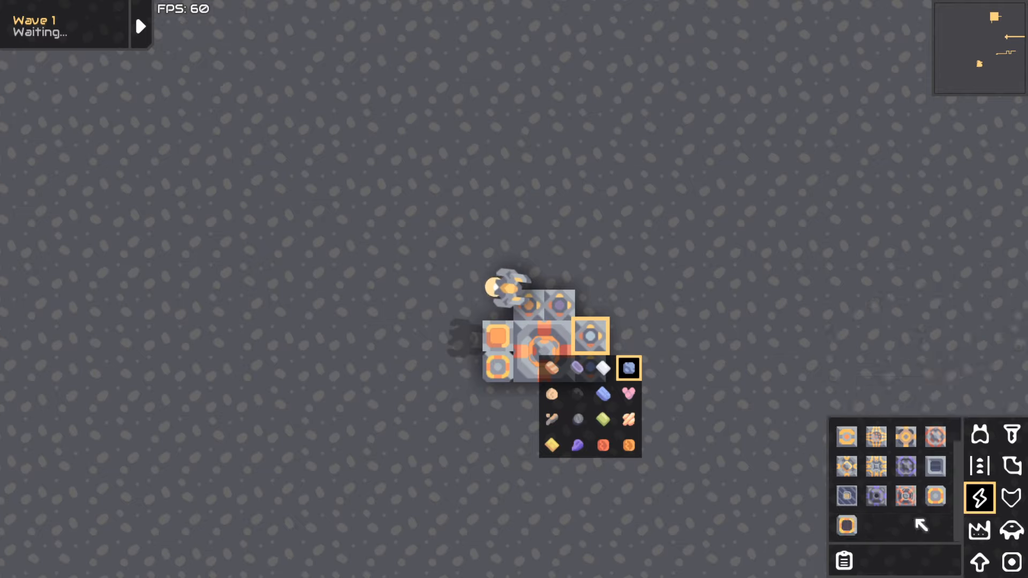
left_click(979, 530)
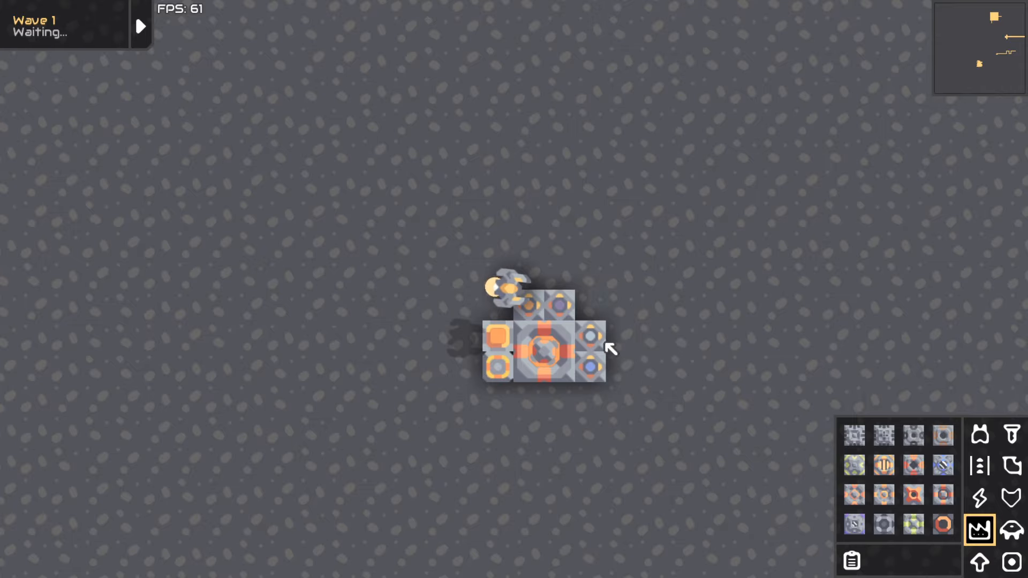
Step: Deconstruct the separator and its unloaders to make room for the unit factory
left_click(590, 360)
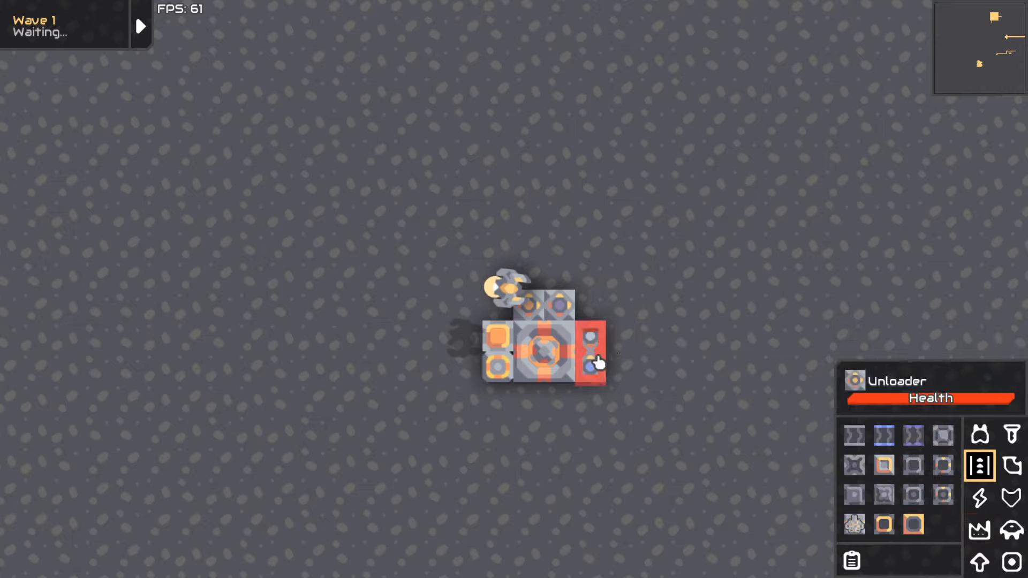
left_click(913, 466)
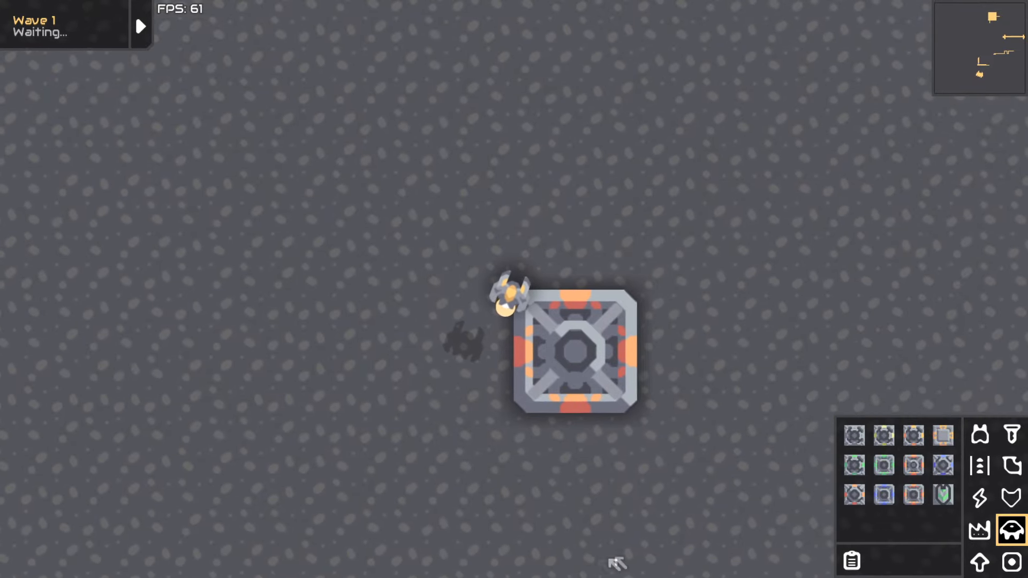
Step: Inspect the Revenant Fighter Factory and feed it with item sources set to the blue item
left_click(580, 354)
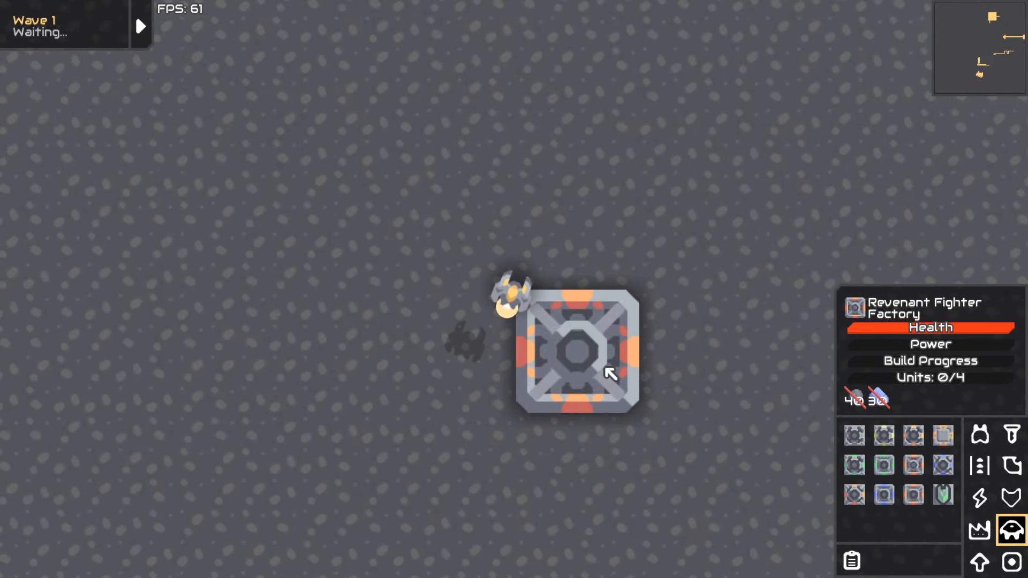
mouse_move(577, 399)
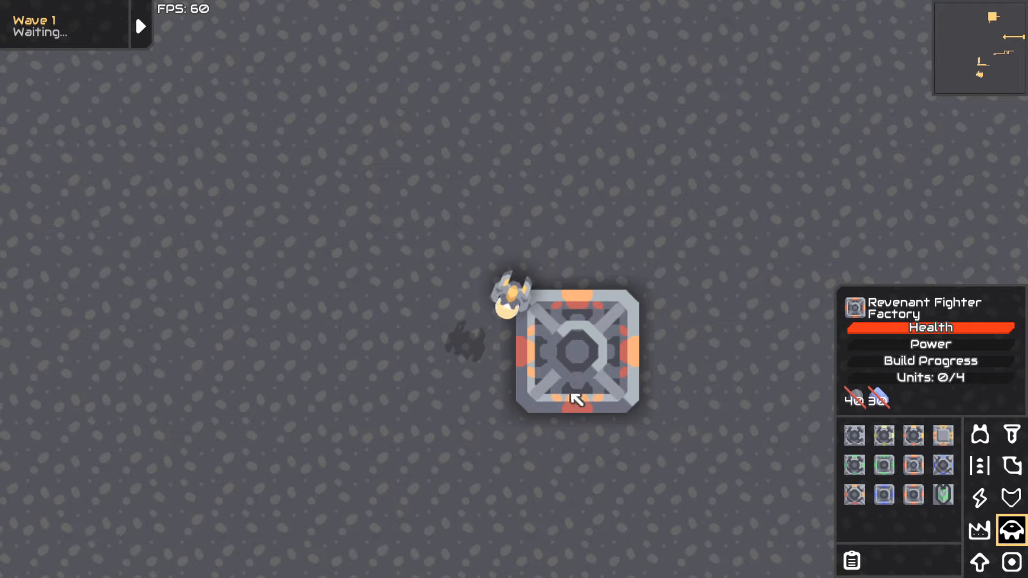
left_click(978, 466)
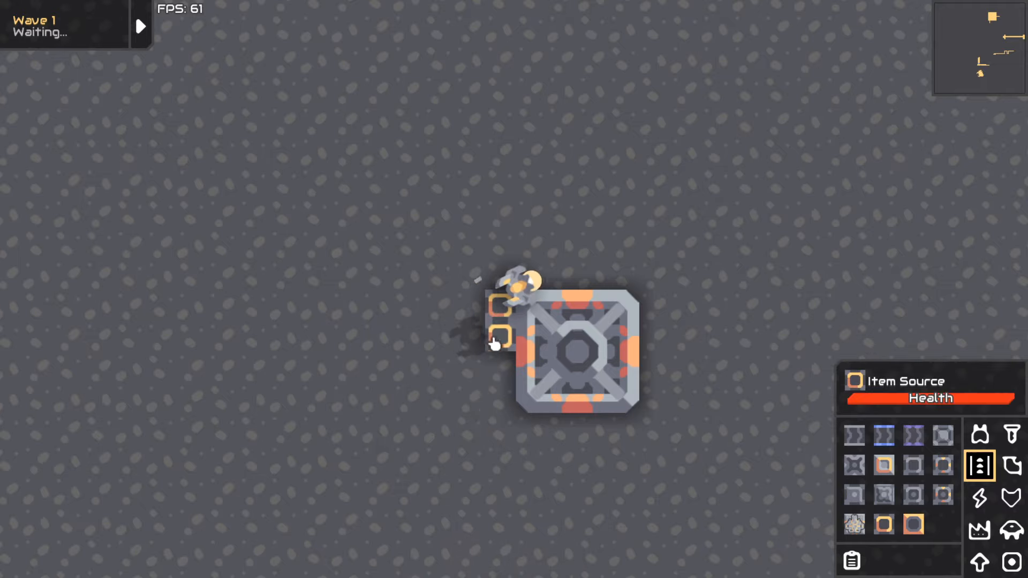
left_click(501, 333)
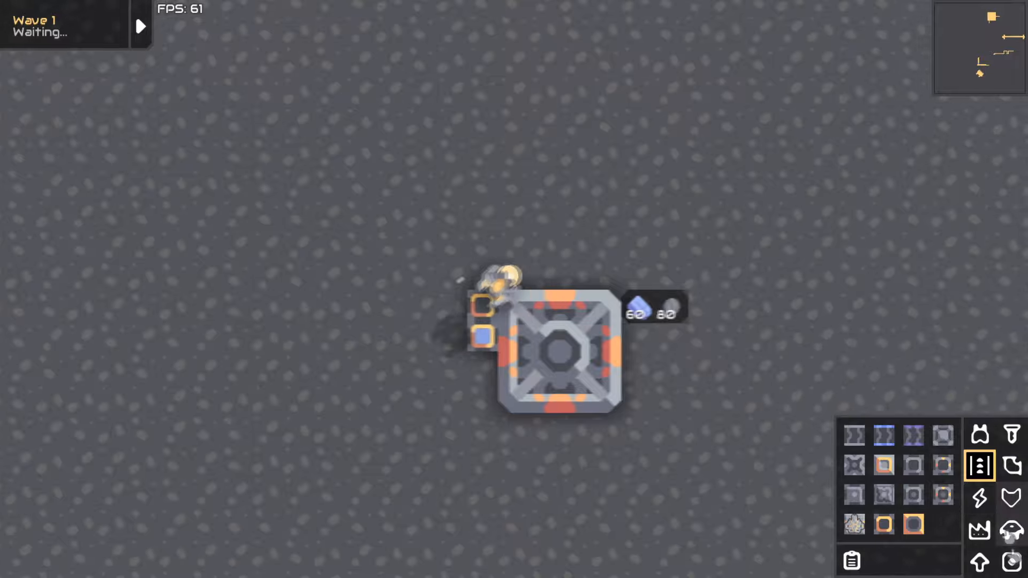
left_click(1012, 561)
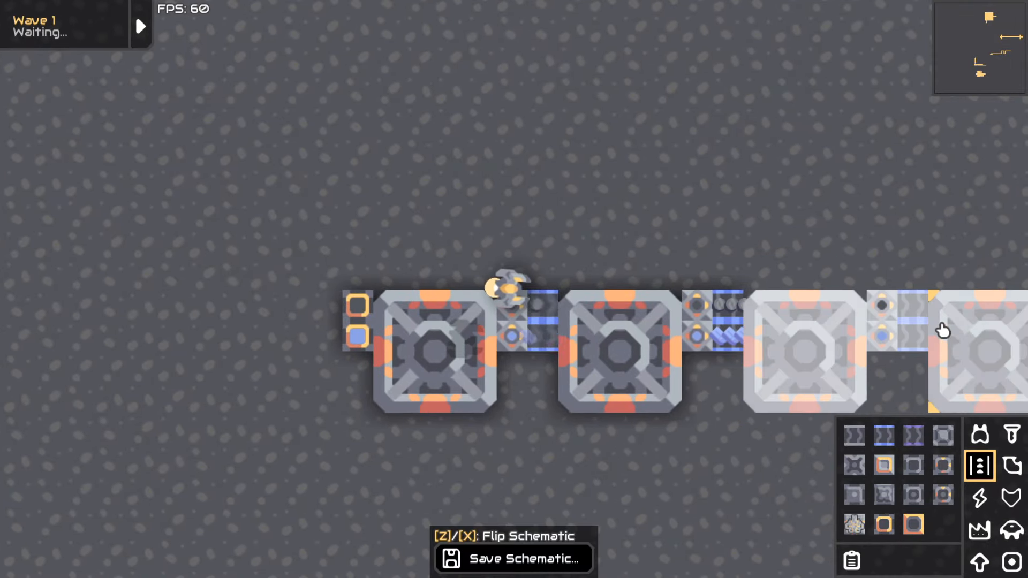
left_click(979, 498)
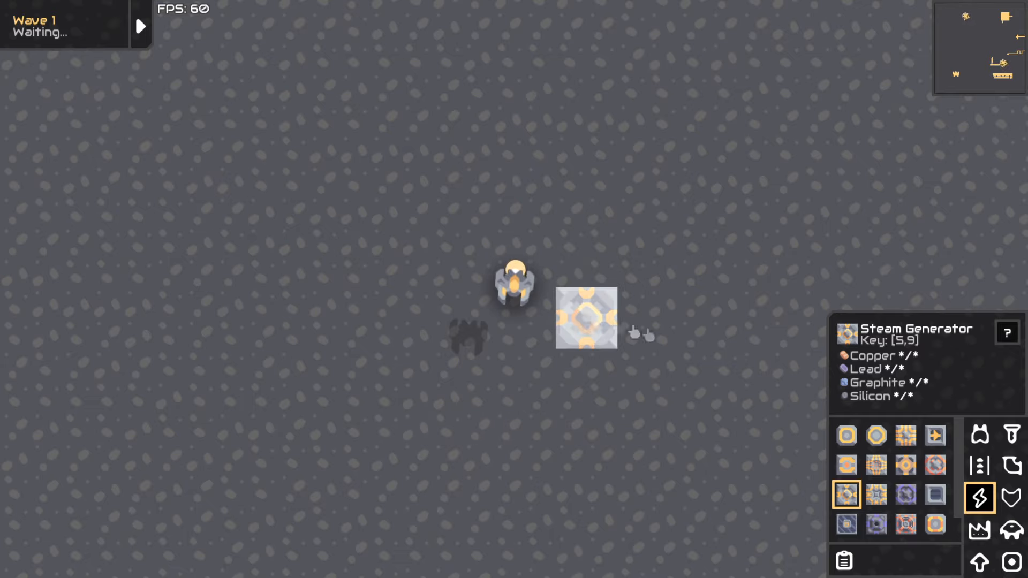
Step: Place the steam generators with a water extractor above and coal conveyor below
left_click(980, 434)
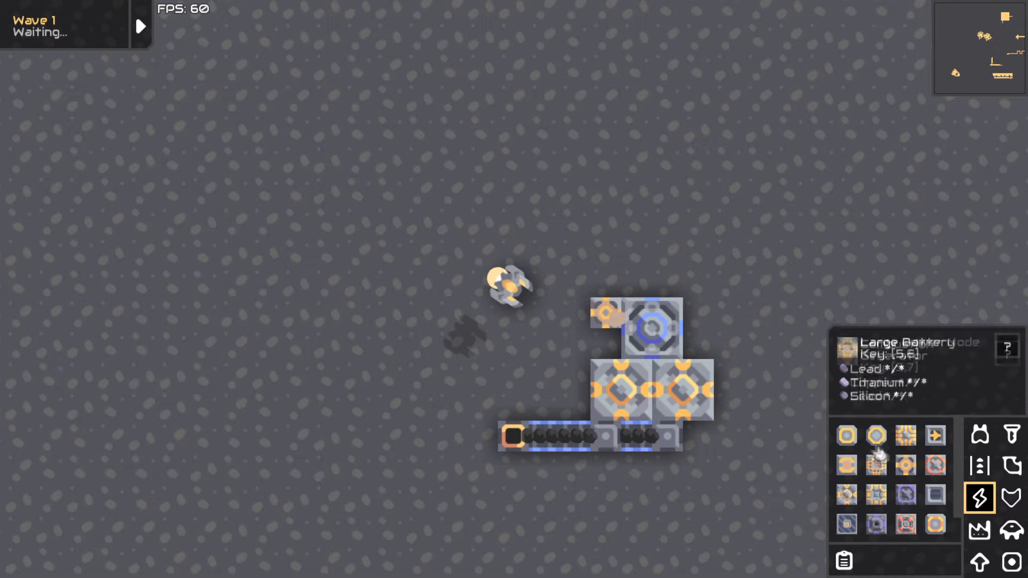
Step: Add a combustion generator below the conveyor, linked to a power node beside the steam generators
left_click(980, 465)
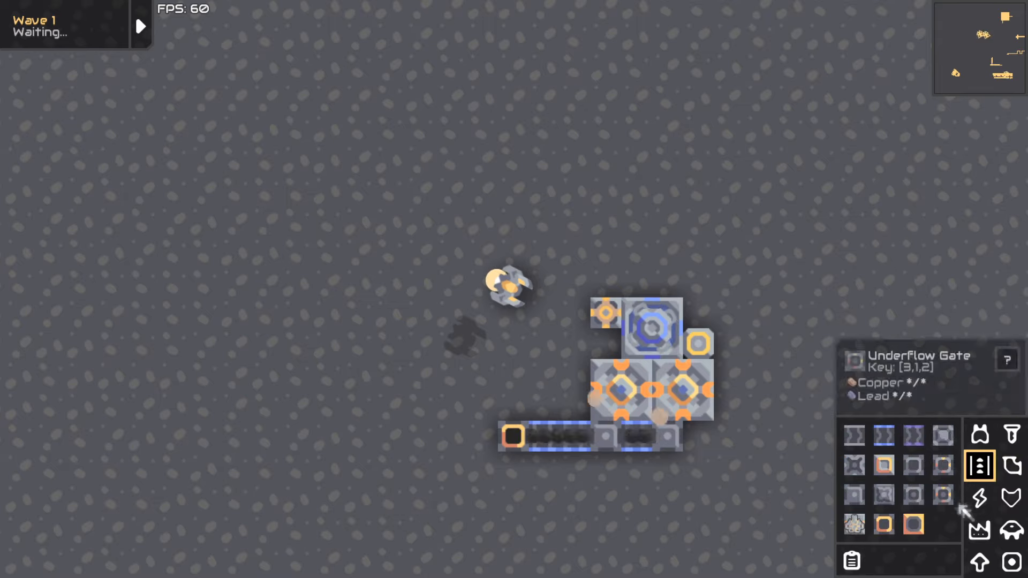
left_click(980, 499)
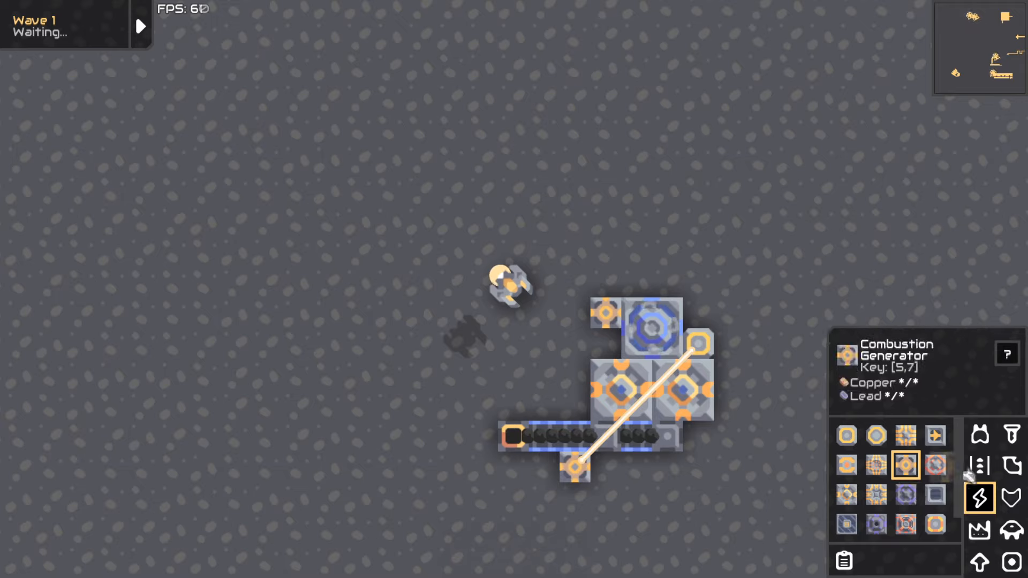
left_click(979, 465)
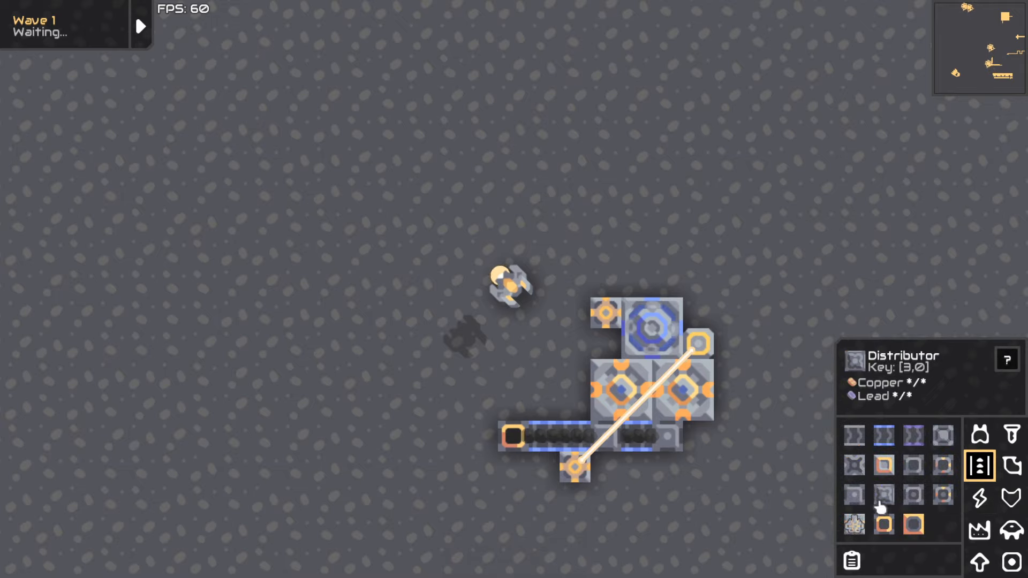